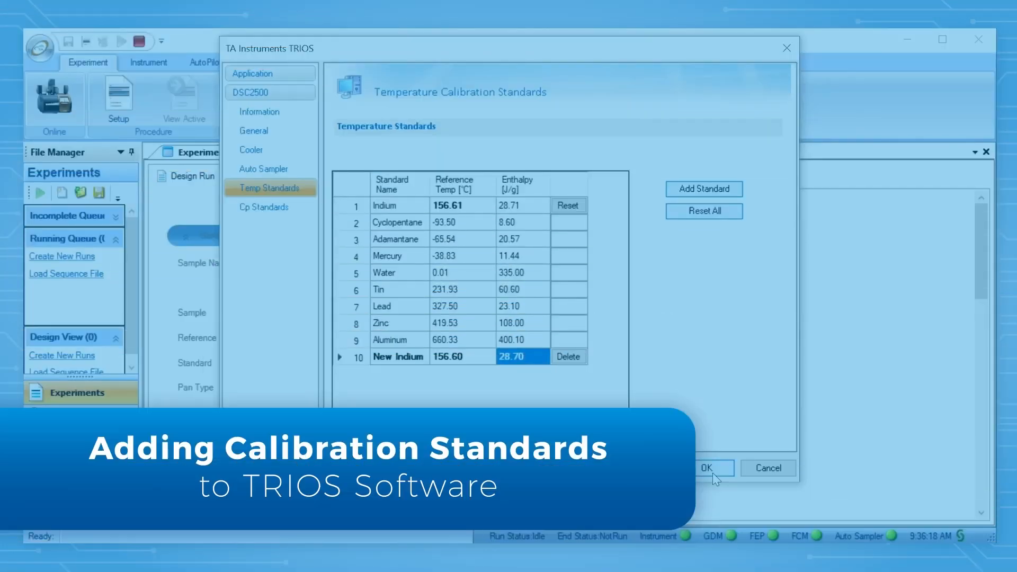
# - Show the DSC 2500 temperature calibration standards list via the application menu's Options
pyautogui.click(707, 468)
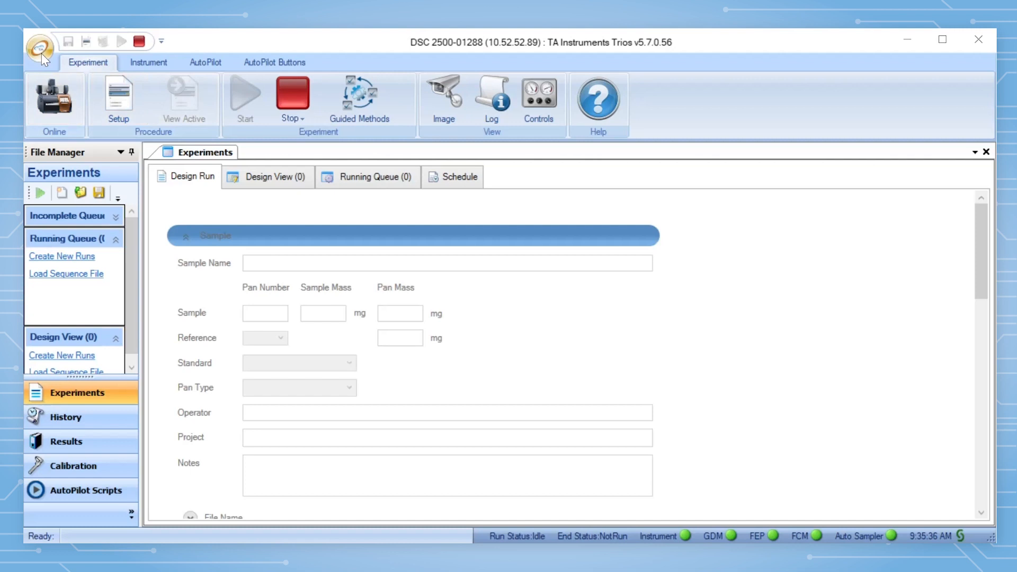
pyautogui.click(40, 49)
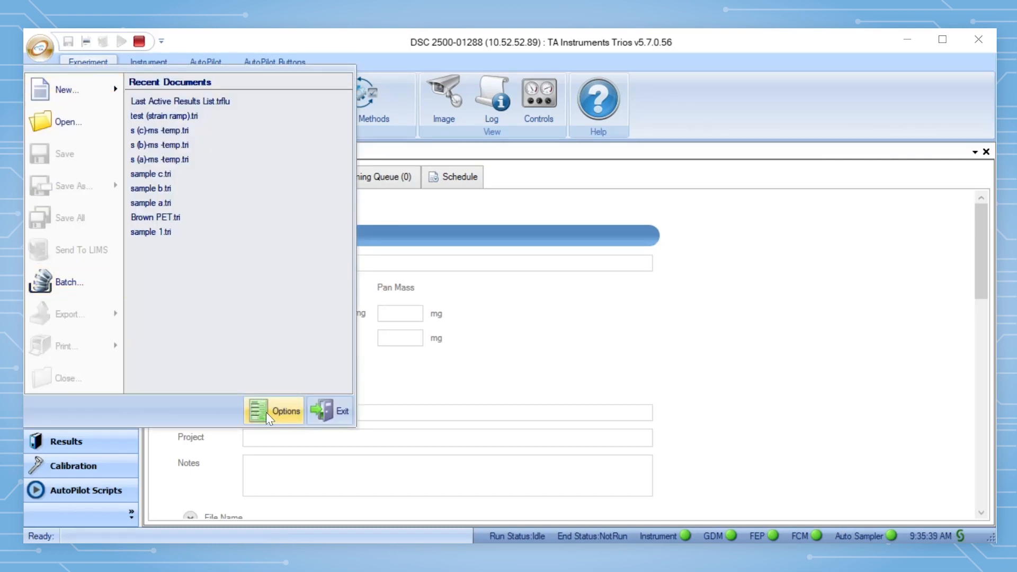
pyautogui.click(273, 411)
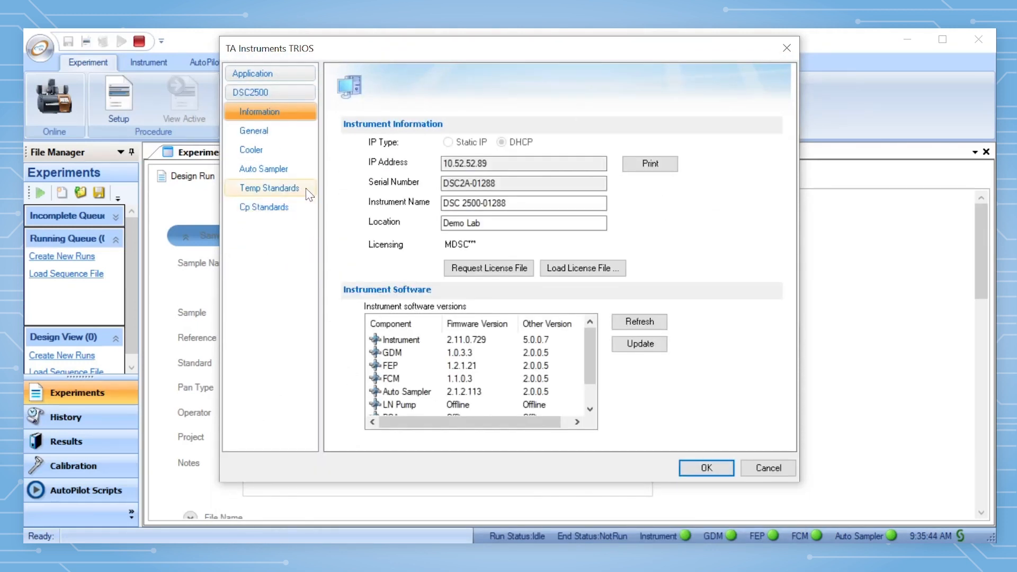
pyautogui.click(264, 206)
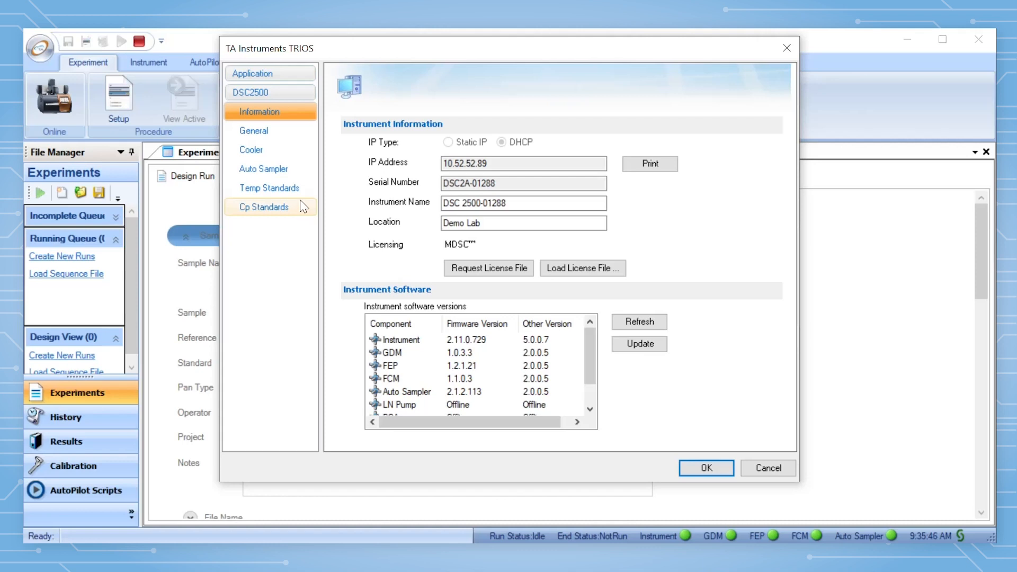
pyautogui.click(269, 189)
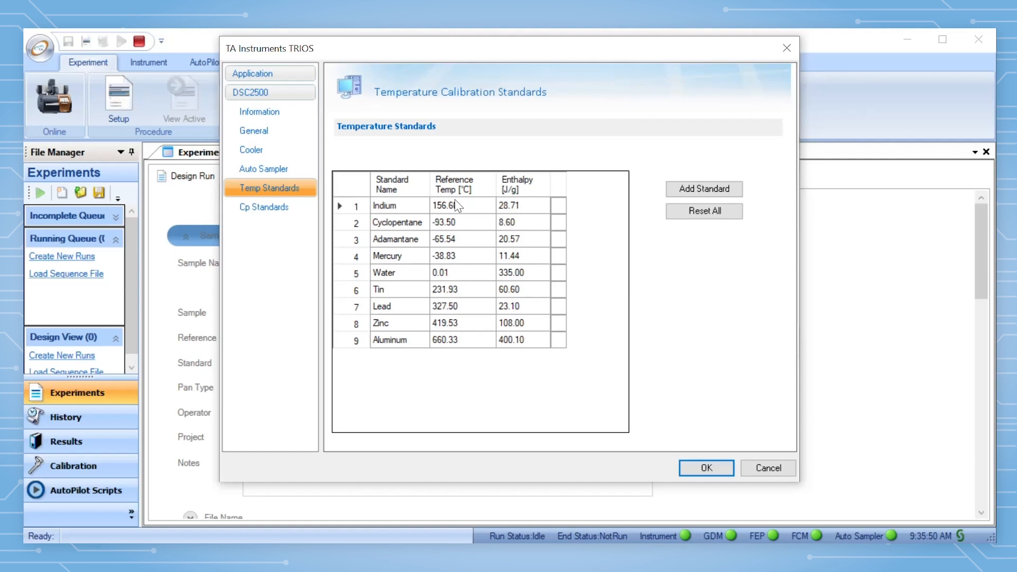
# - Edit Indium's reference temperature to 156.61 °C
pyautogui.doubleClick(448, 206)
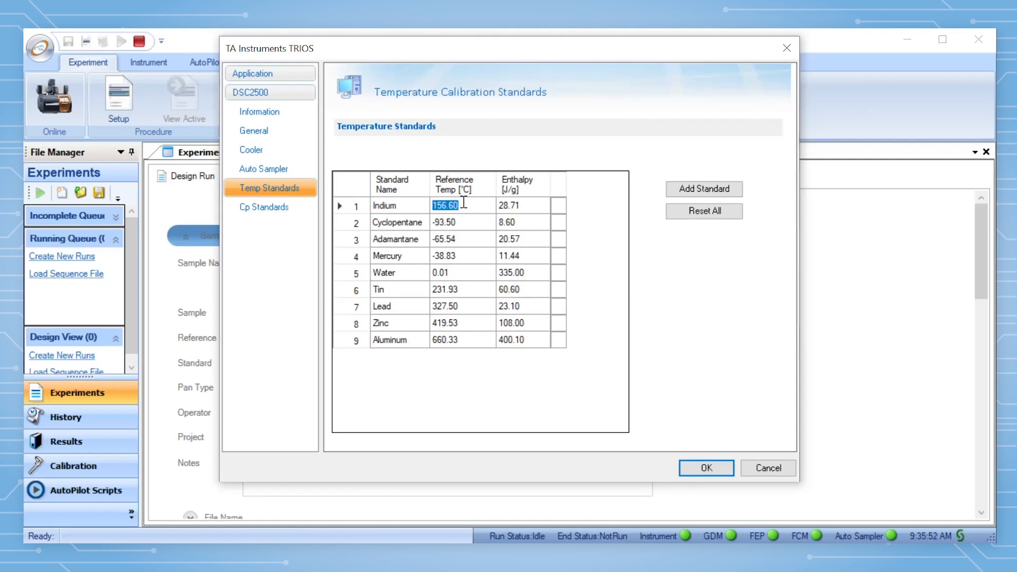
pyautogui.write('156.')
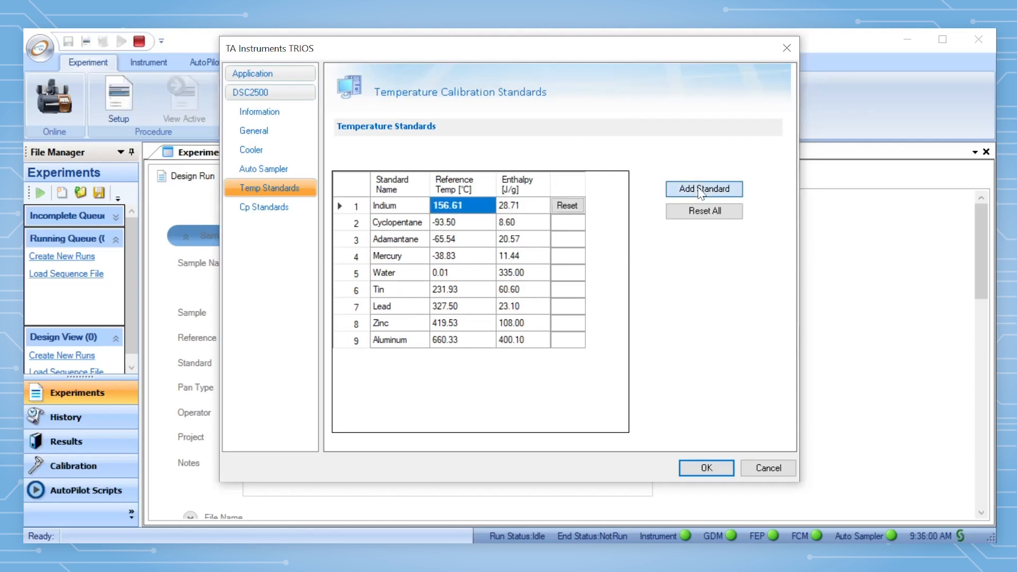
# - Add a New Indium standard at 156.60 °C with 28.7 J/g enthalpy and save with OK
pyautogui.click(703, 189)
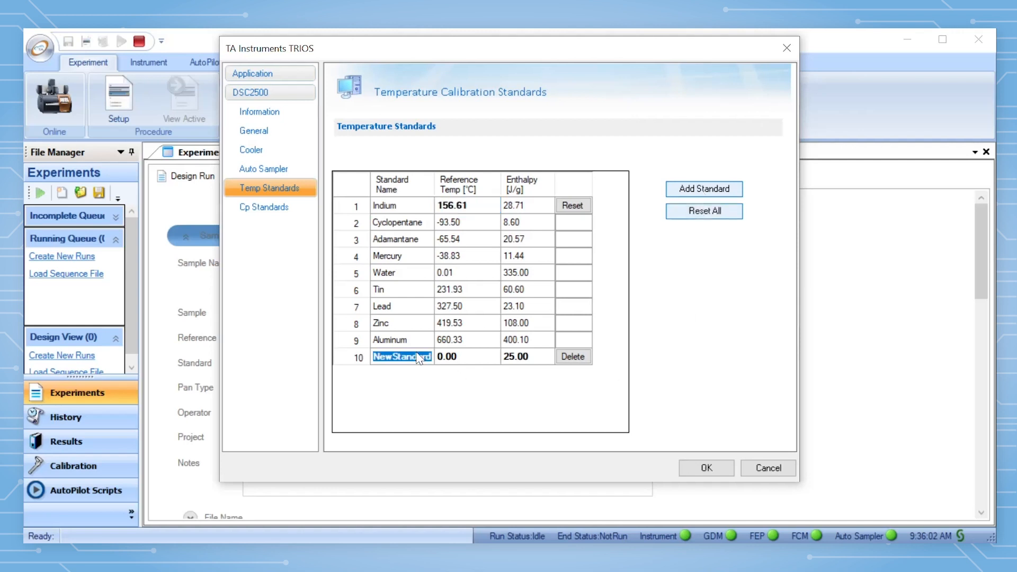
pyautogui.write('New I')
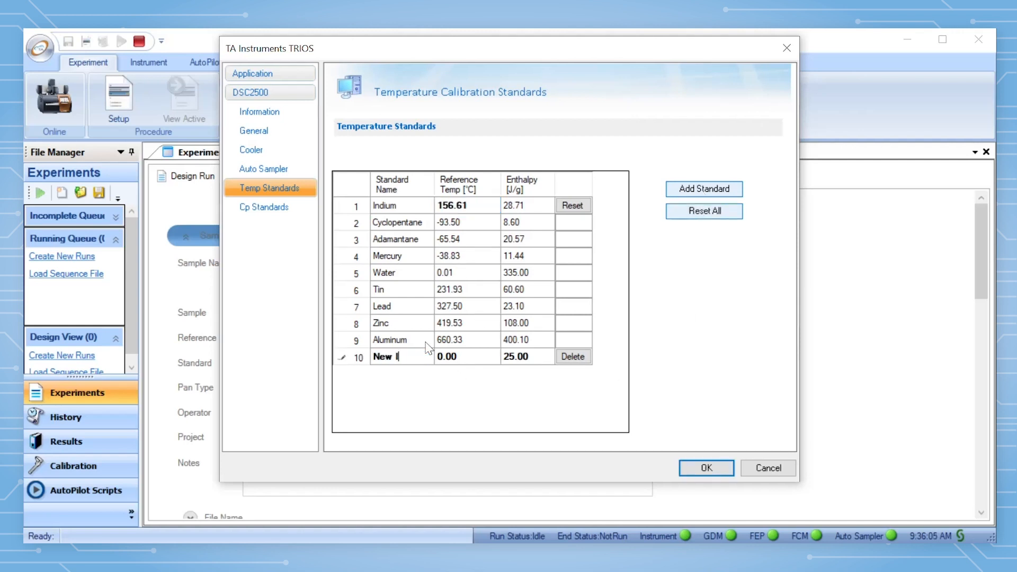
pyautogui.write('ndium')
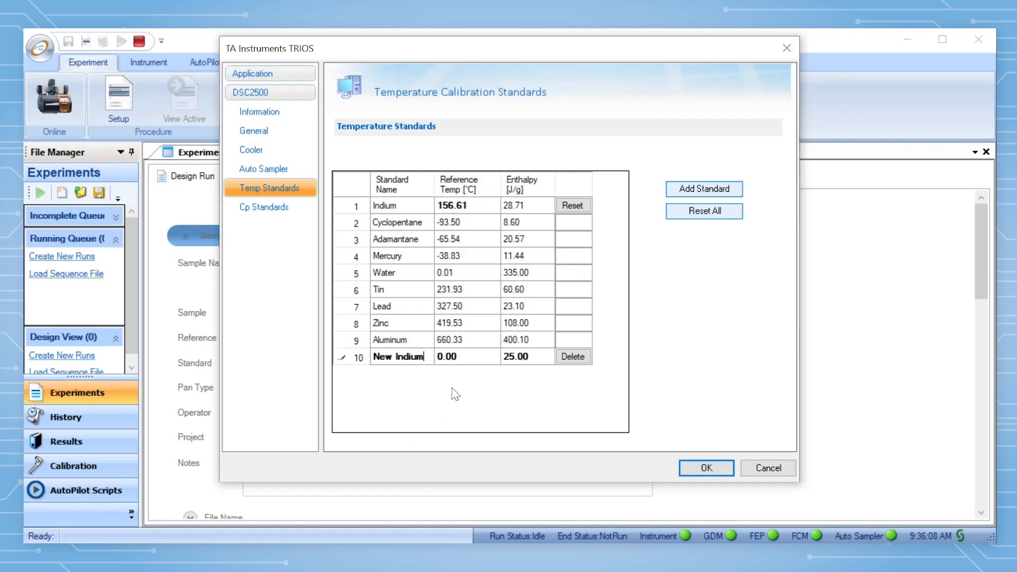
pyautogui.click(447, 356)
pyautogui.write('156.6')
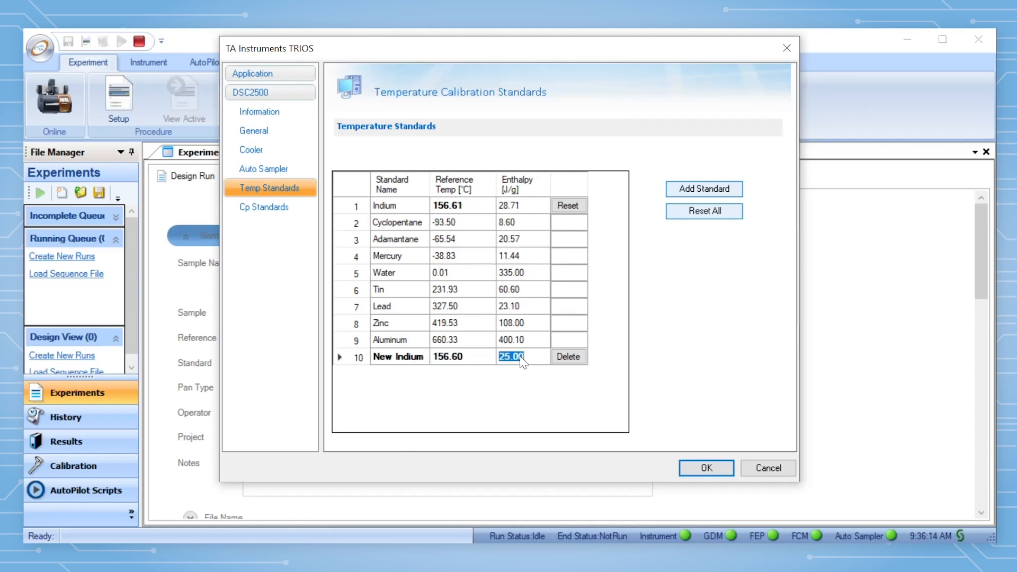
pyautogui.write('28.7')
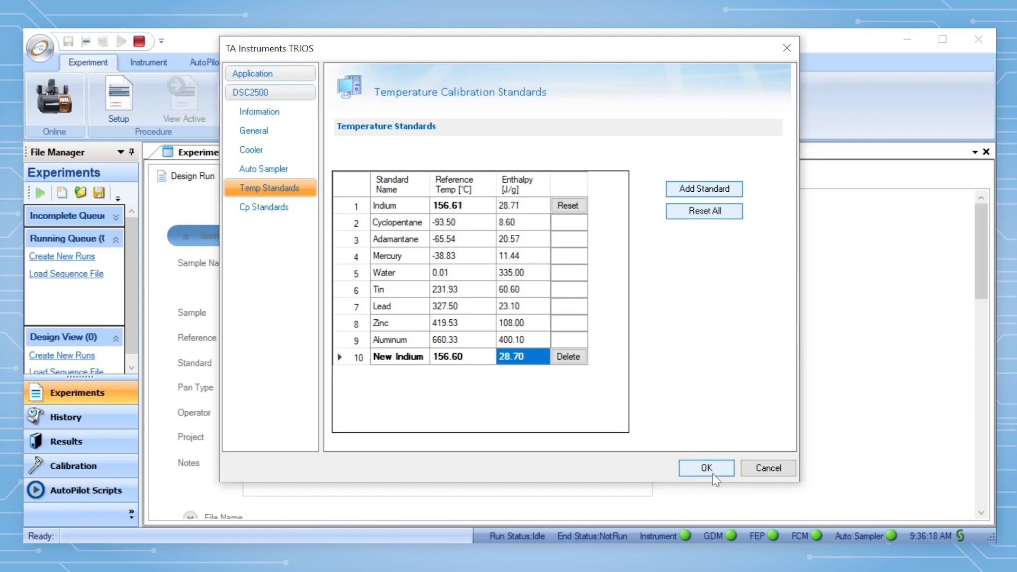
pyautogui.click(706, 468)
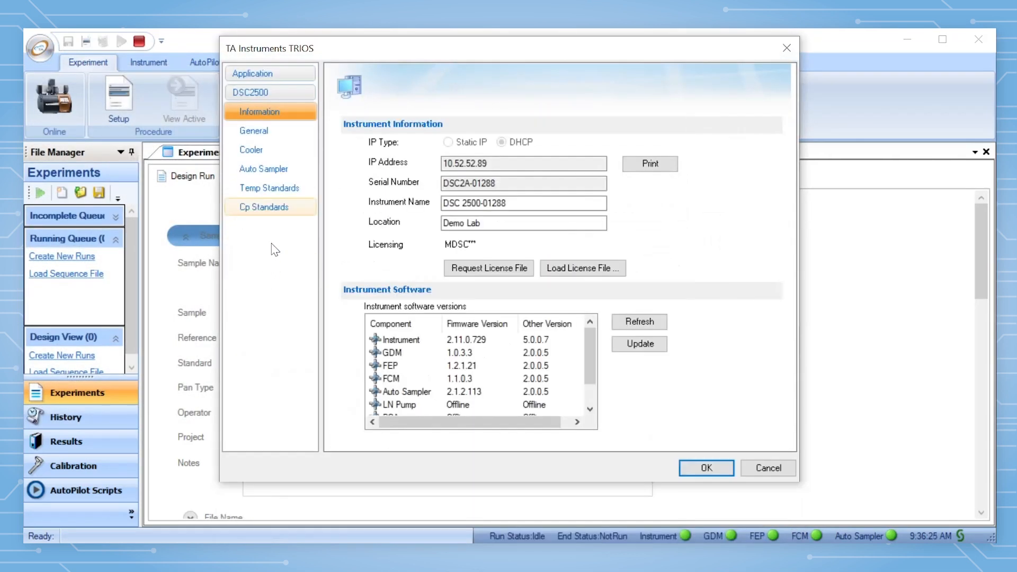
# - In Cp Standards, add New Standard with points starting at -50 °C, 0.57 J/g·°C
pyautogui.click(264, 207)
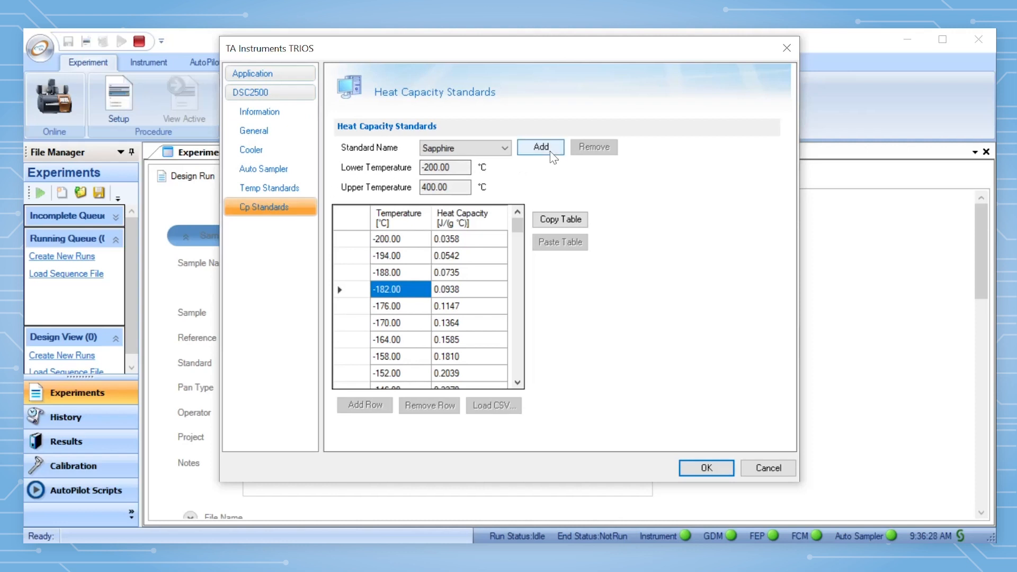
pyautogui.click(540, 146)
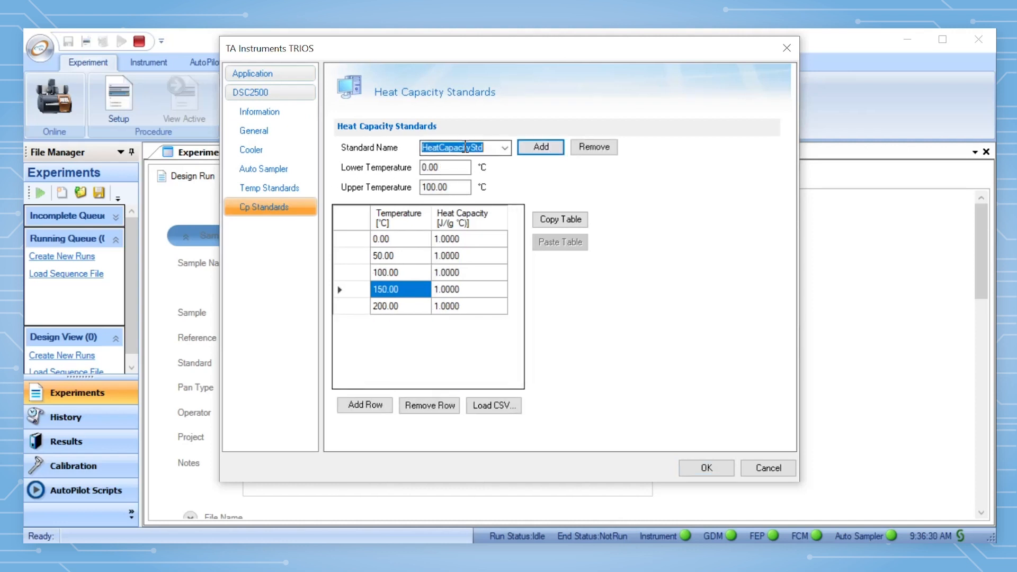
pyautogui.write('New Standard')
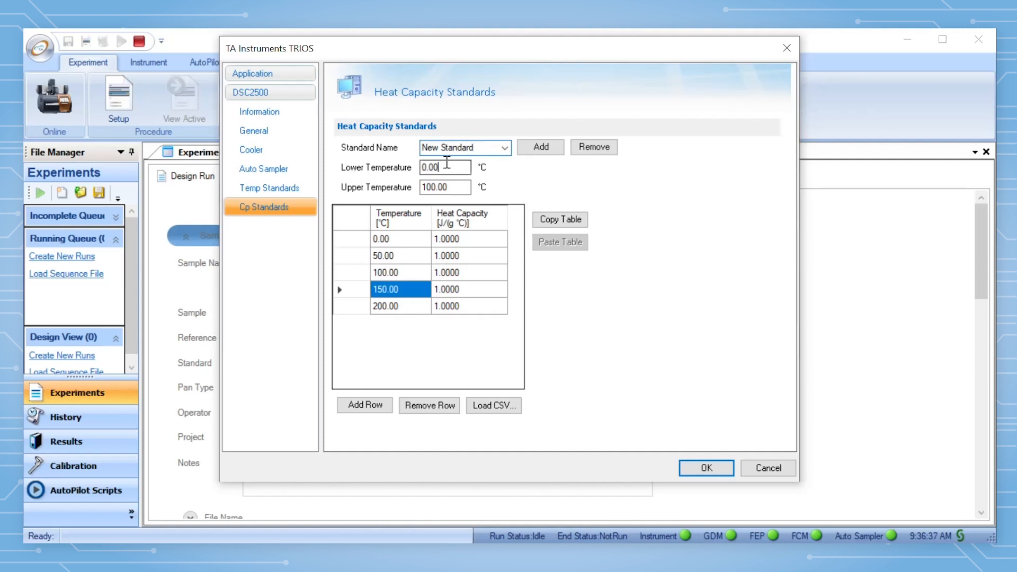
pyautogui.write('-50')
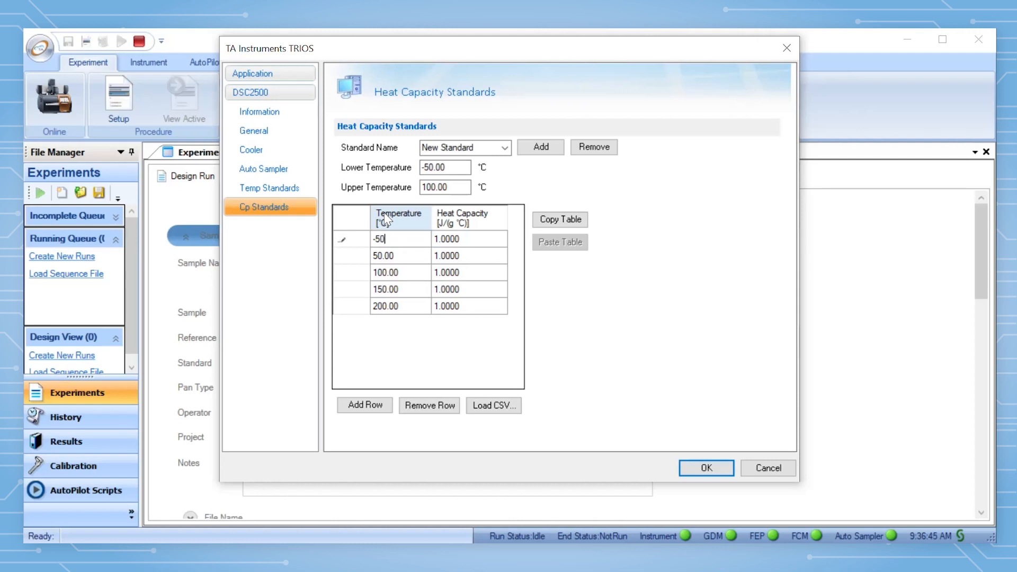
pyautogui.write('0.57')
pyautogui.click(400, 272)
pyautogui.write('50')
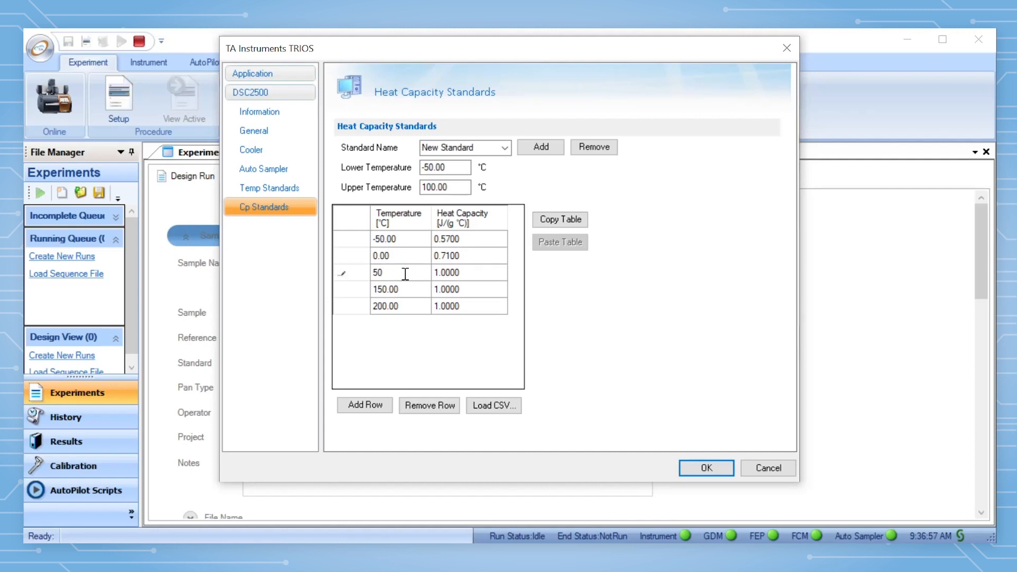
pyautogui.click(384, 290)
pyautogui.write('100')
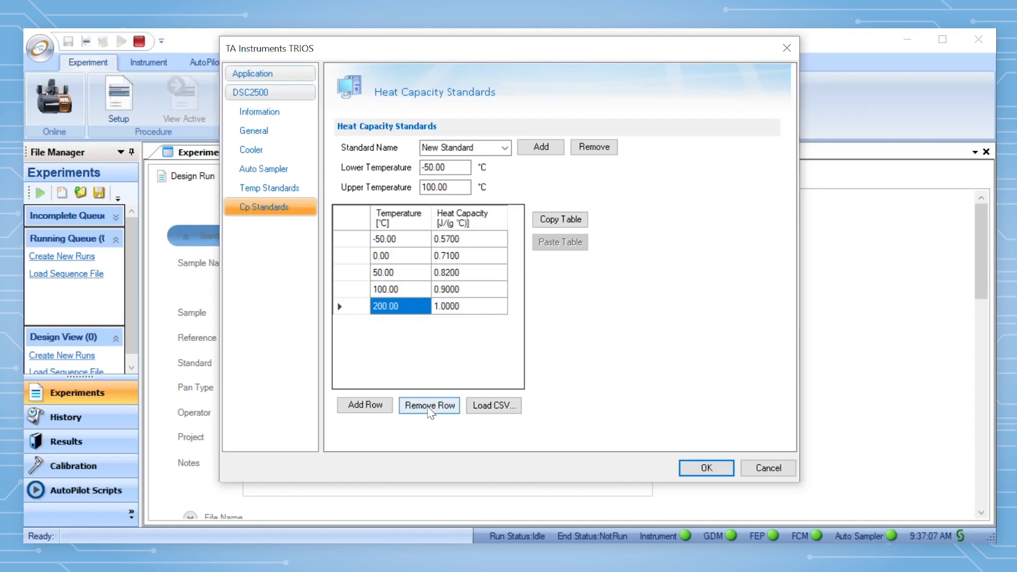
# - Remove the 200 °C row, save New Standard, and go to Calibration setup
pyautogui.click(428, 405)
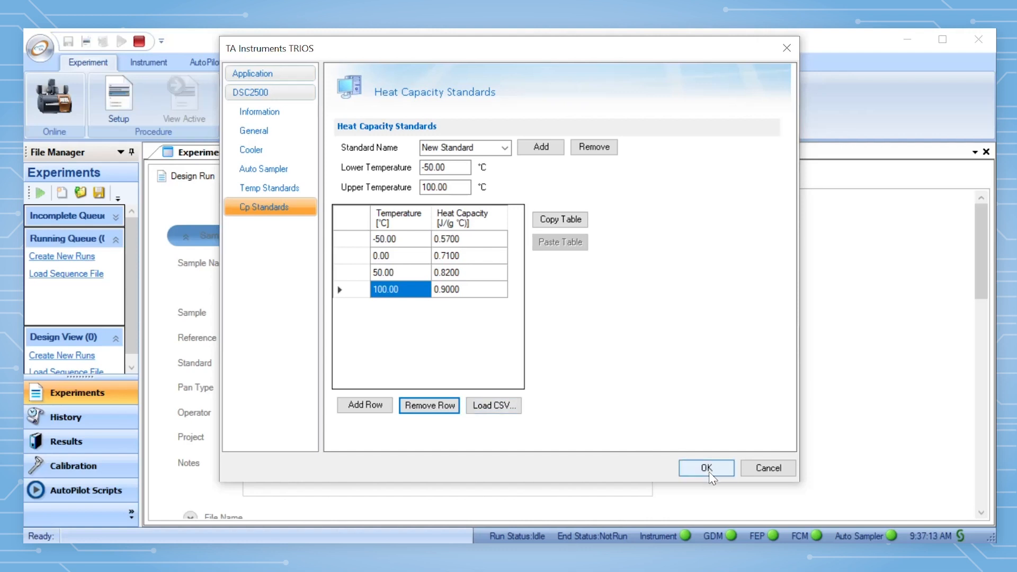
pyautogui.click(706, 467)
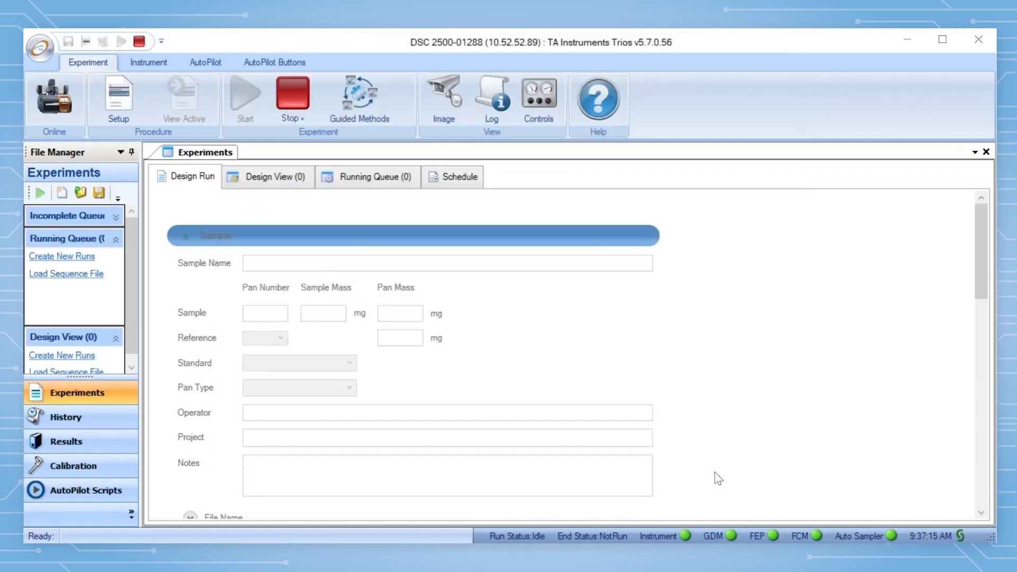
pyautogui.click(74, 467)
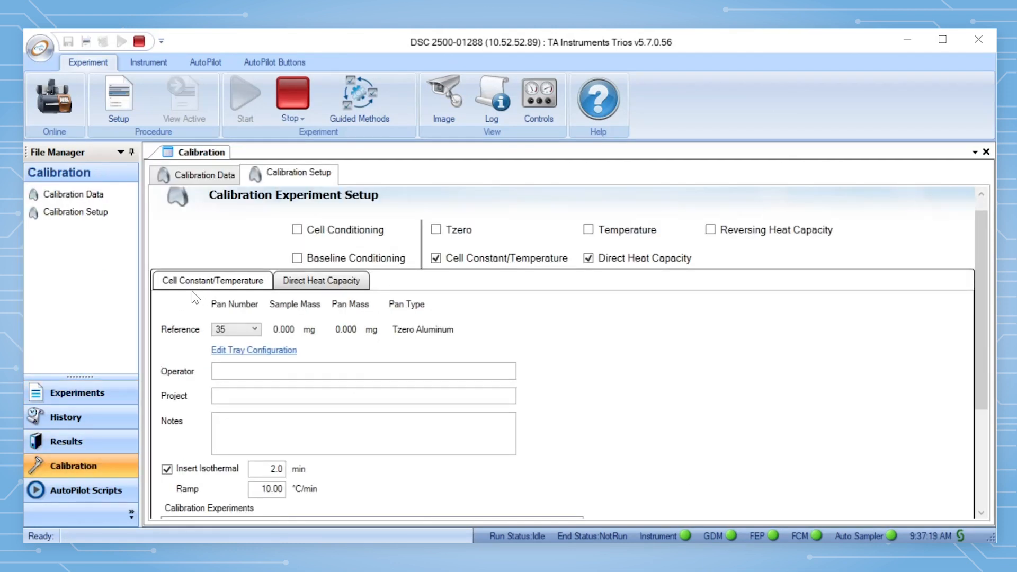
# - Select New Standard as the direct heat capacity calibration standard
pyautogui.scroll(-3)
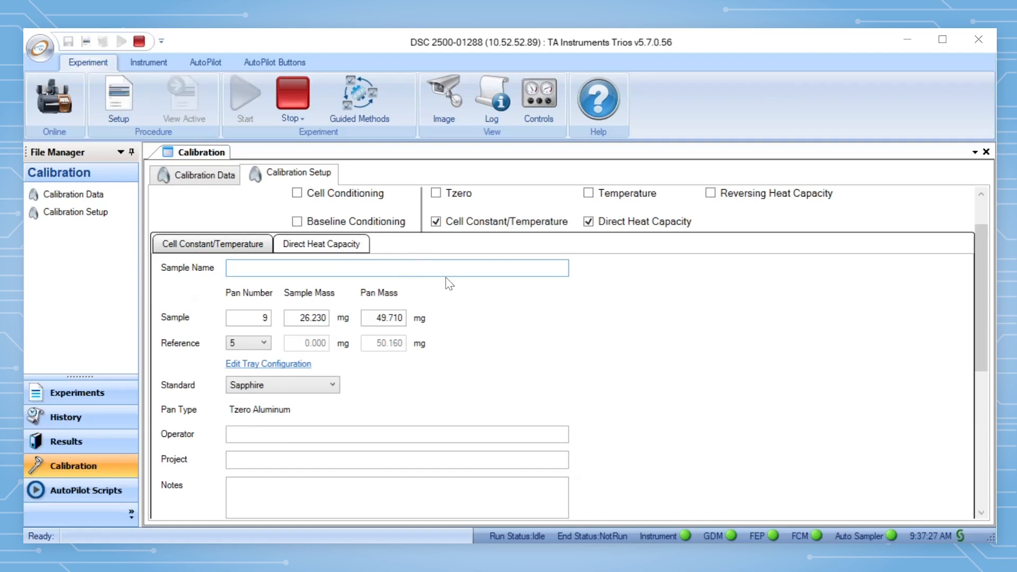
pyautogui.click(282, 274)
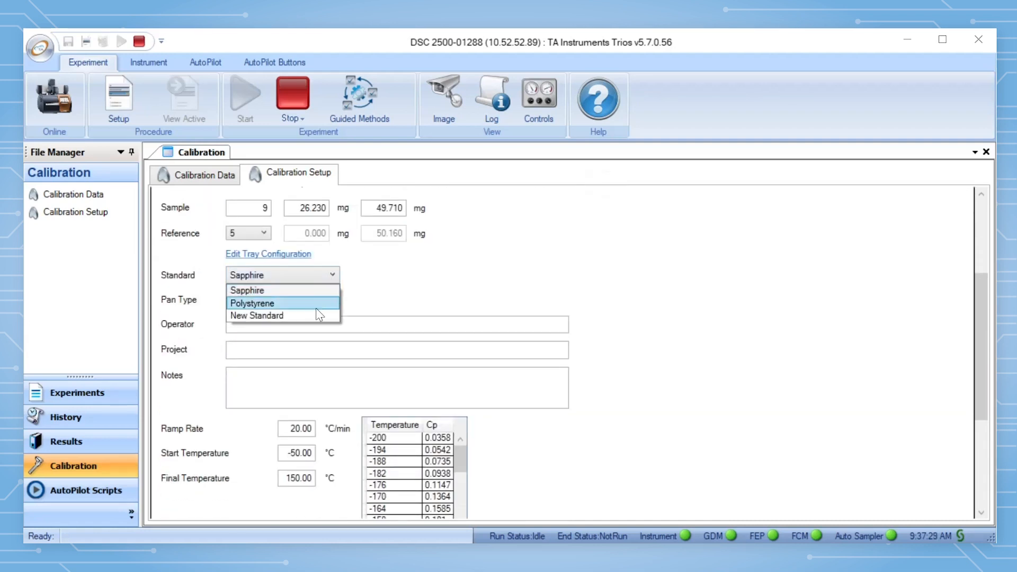
pyautogui.click(257, 316)
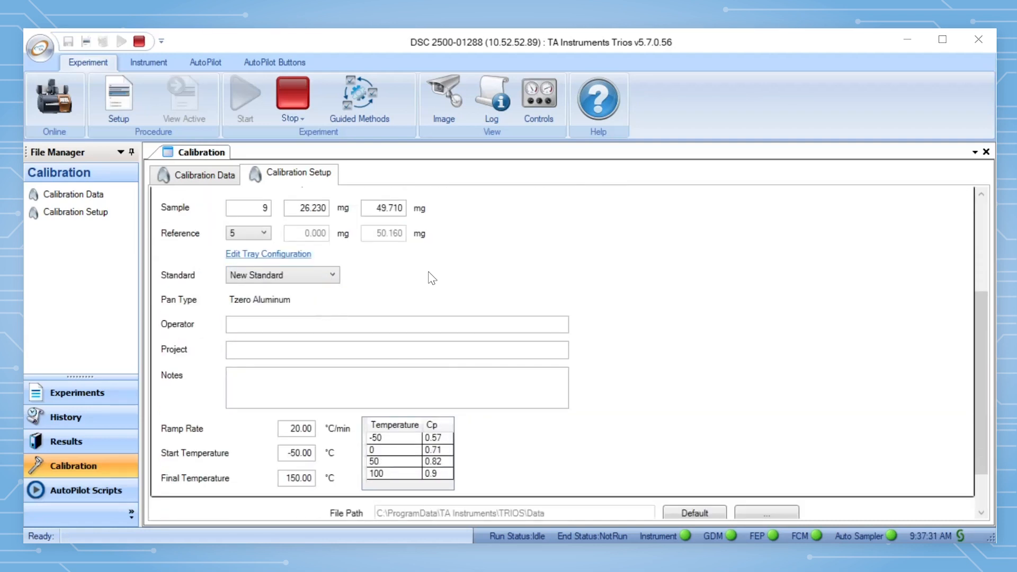